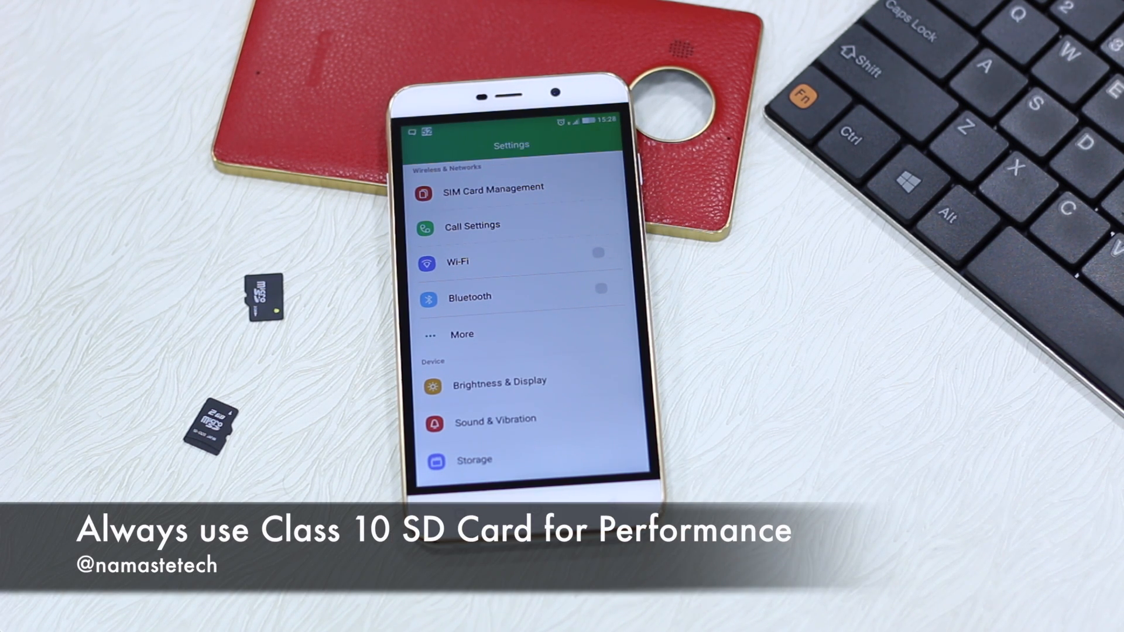
Open Storage to view the 16 GB internal memory with 7.25 GB available.
scroll("down", 3)
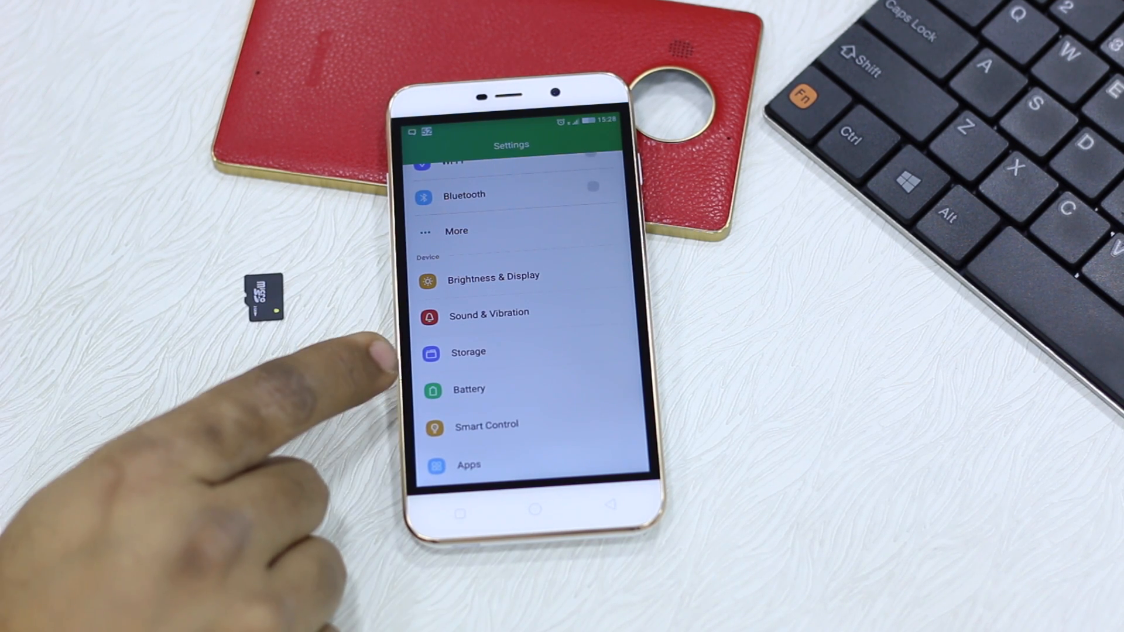
left_click(469, 352)
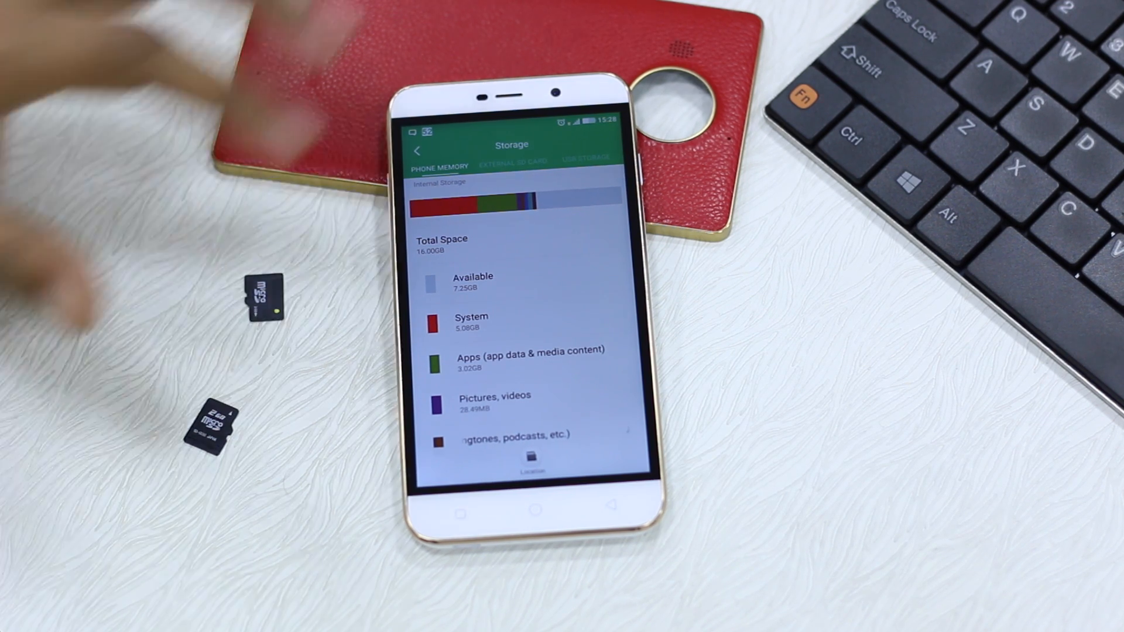
Check the 7.40 GB SD card usage, then open the storage Location page.
left_click(511, 160)
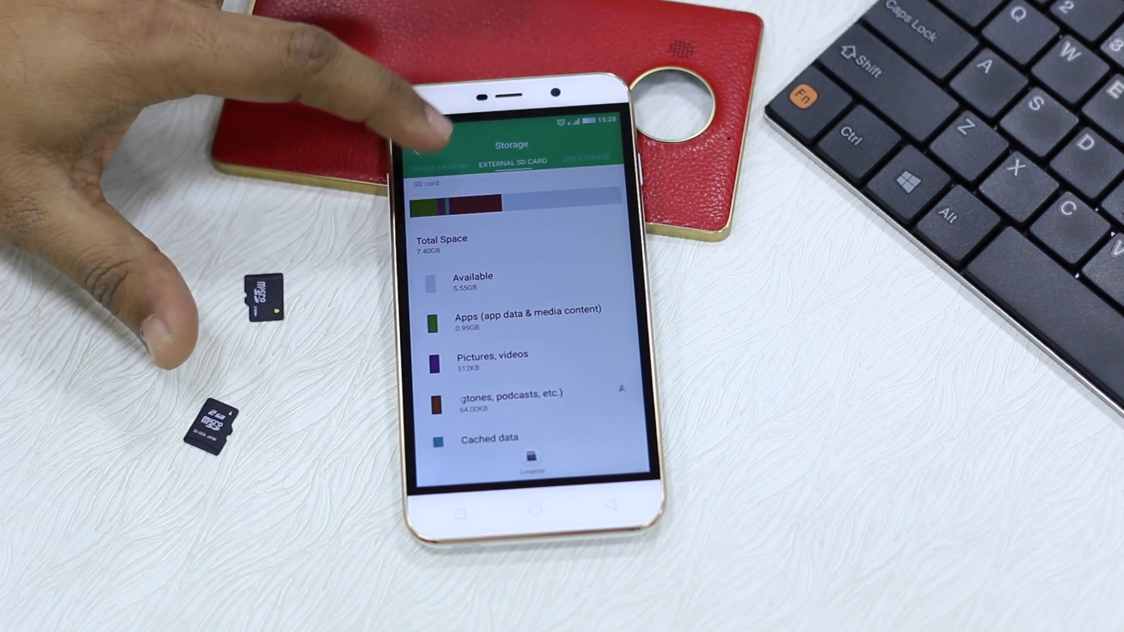
left_click(439, 161)
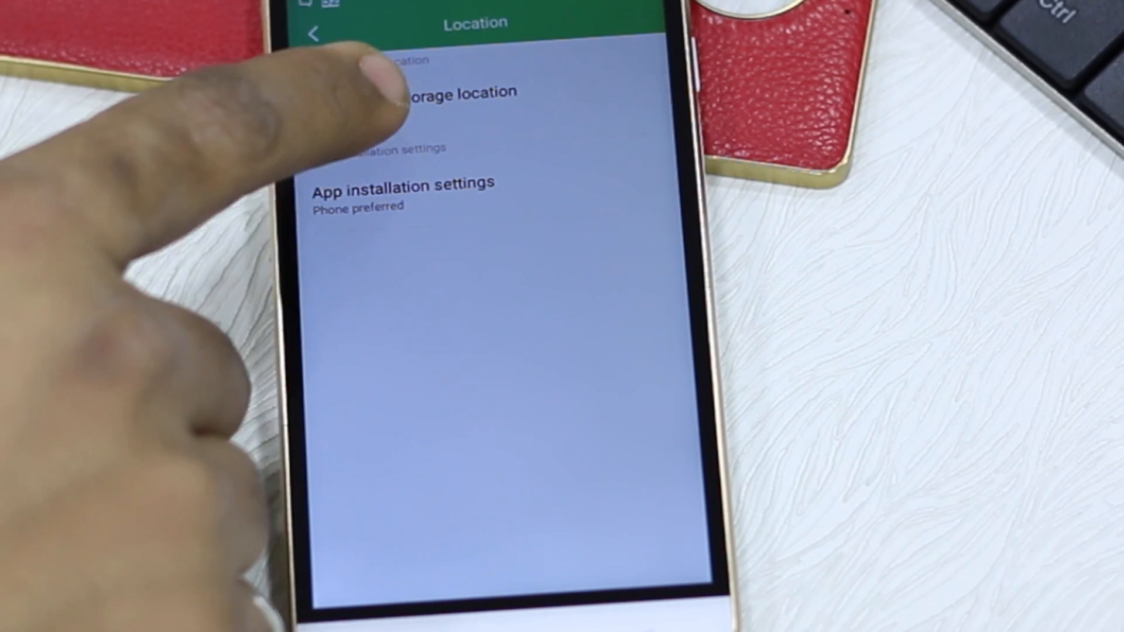
Set default storage to SD card storage and app installation to SD card preferred.
left_click(444, 92)
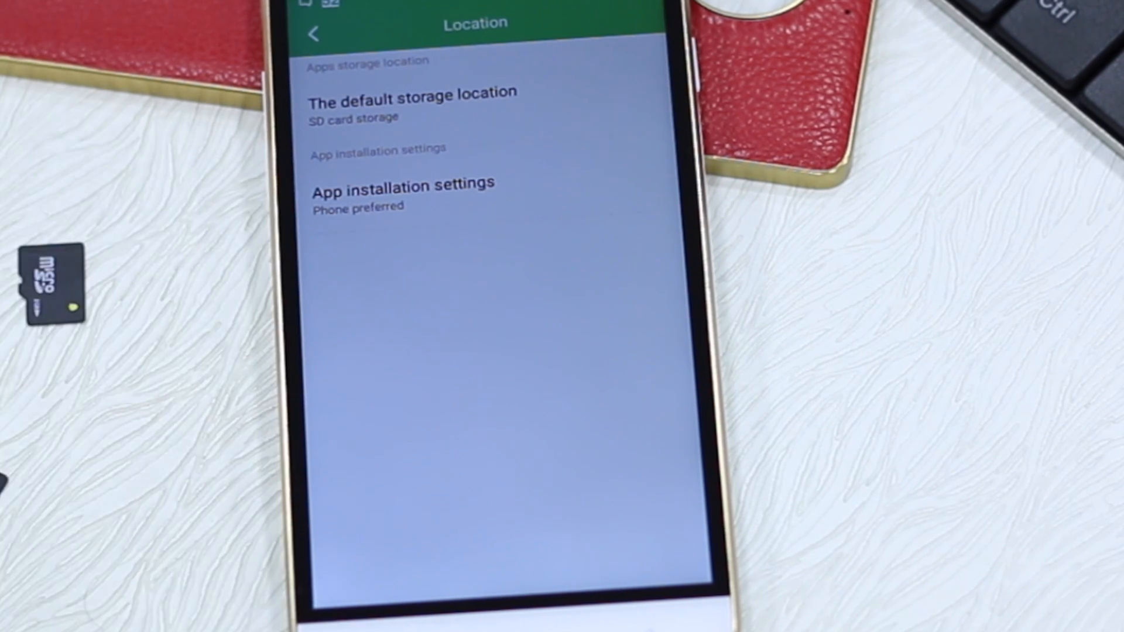
left_click(403, 182)
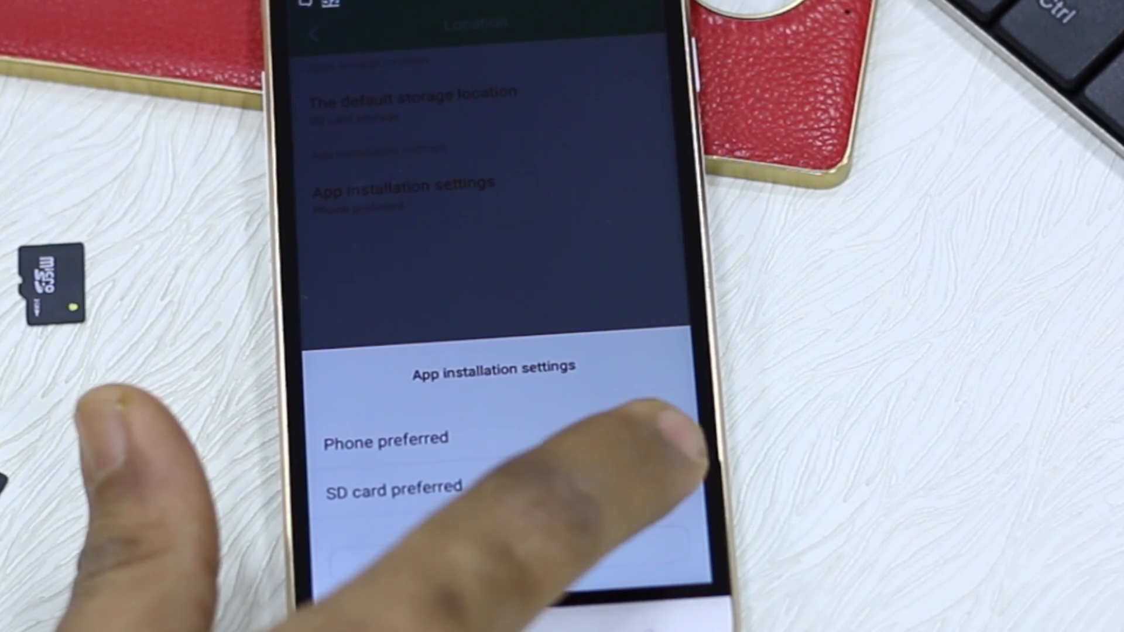
left_click(393, 486)
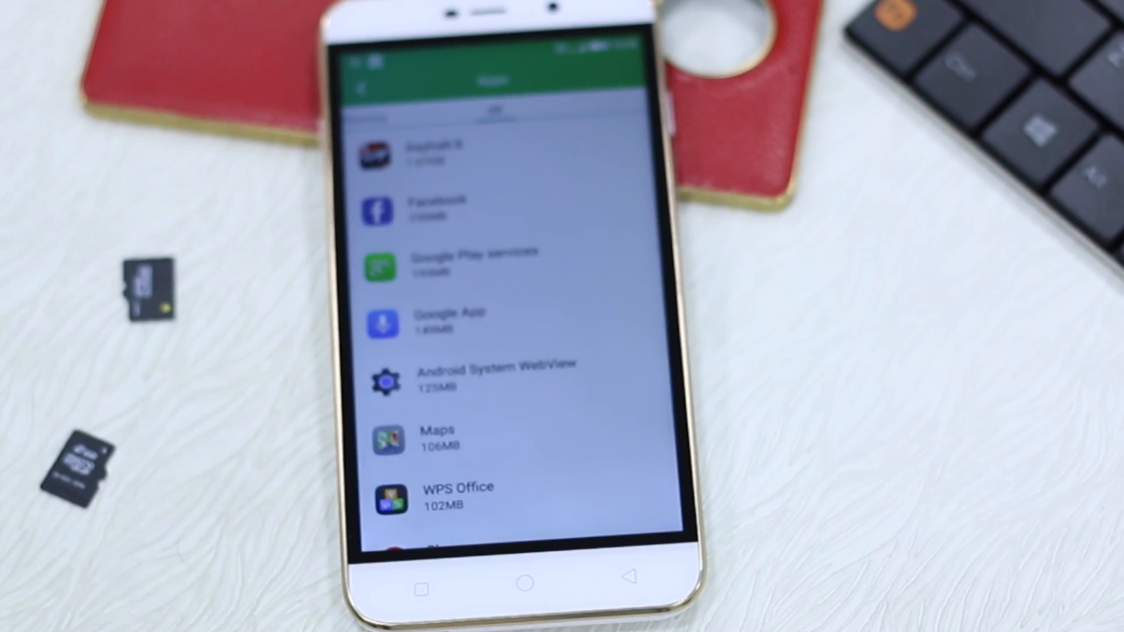
View Google App's details, then return to the full apps list.
left_click(449, 324)
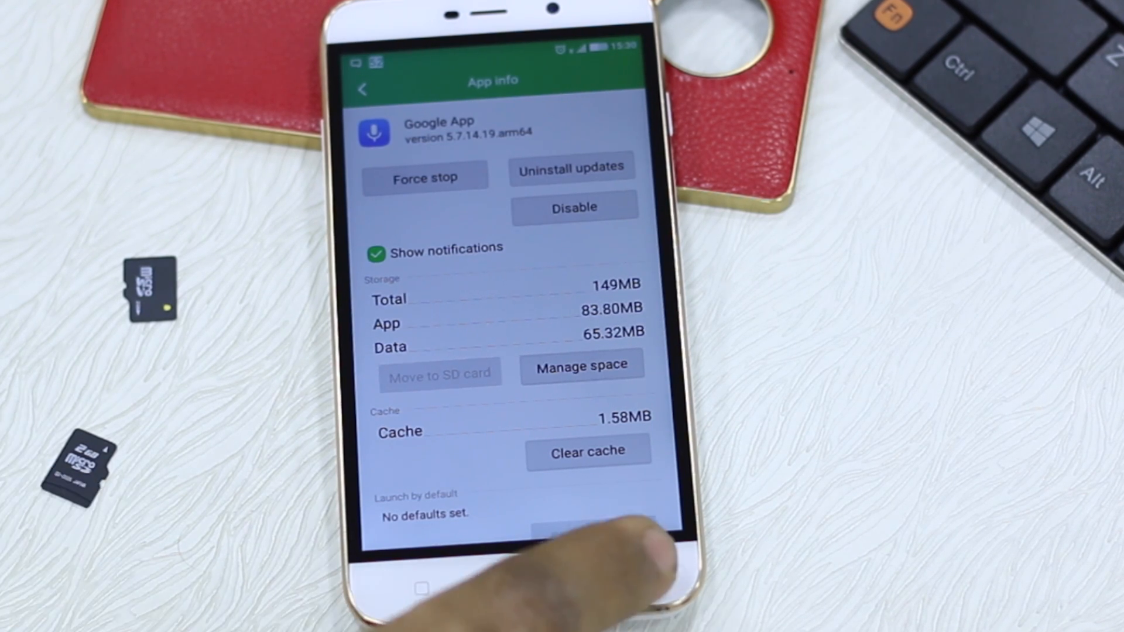
left_click(364, 89)
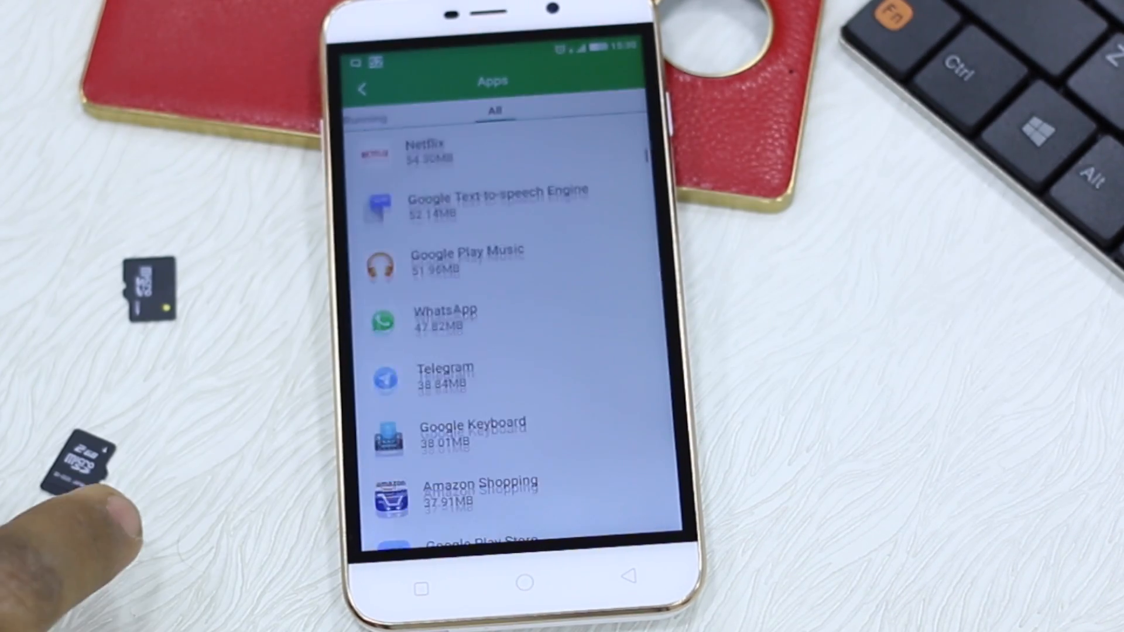
Find Telegram in the apps list and start moving it to the SD card.
scroll("down", 3)
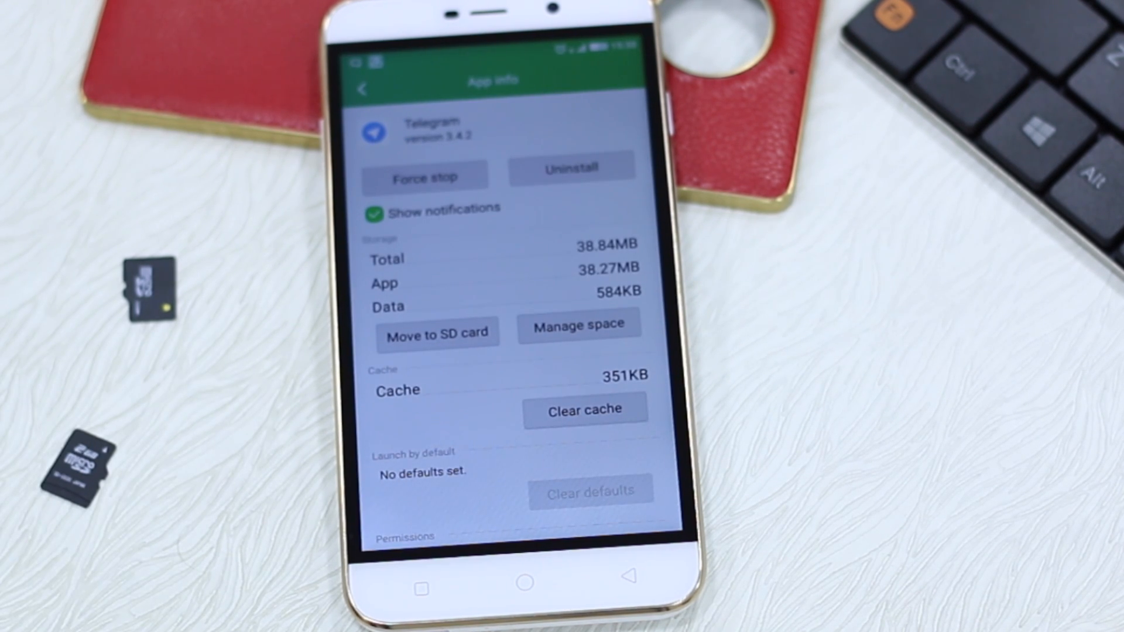
left_click(437, 333)
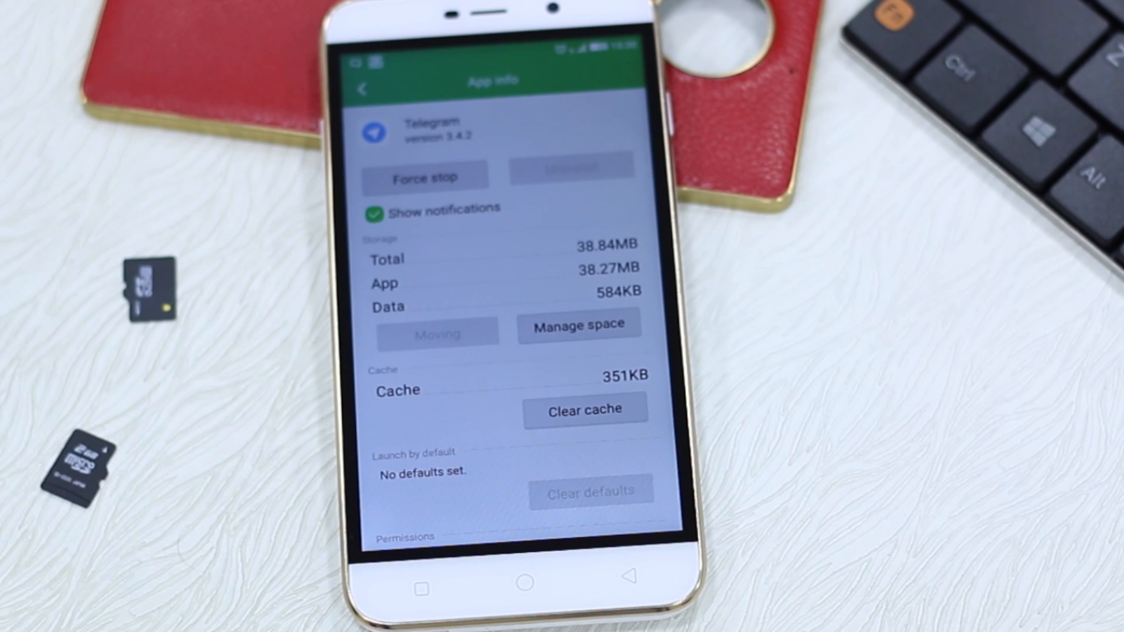